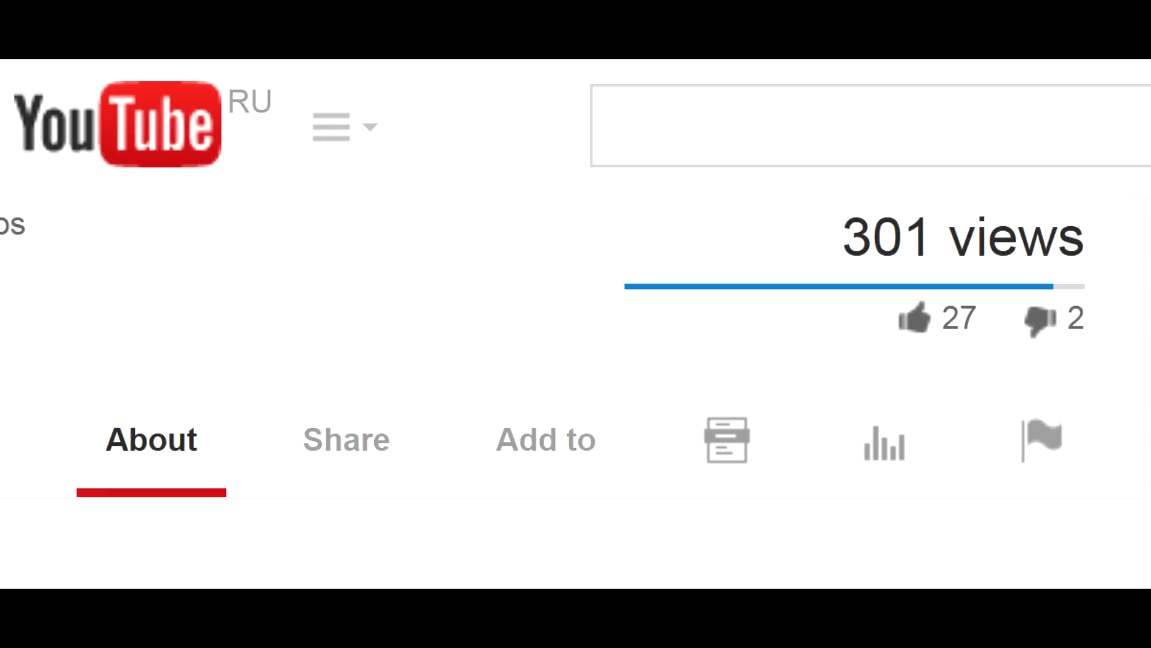
mouse_move(884, 448)
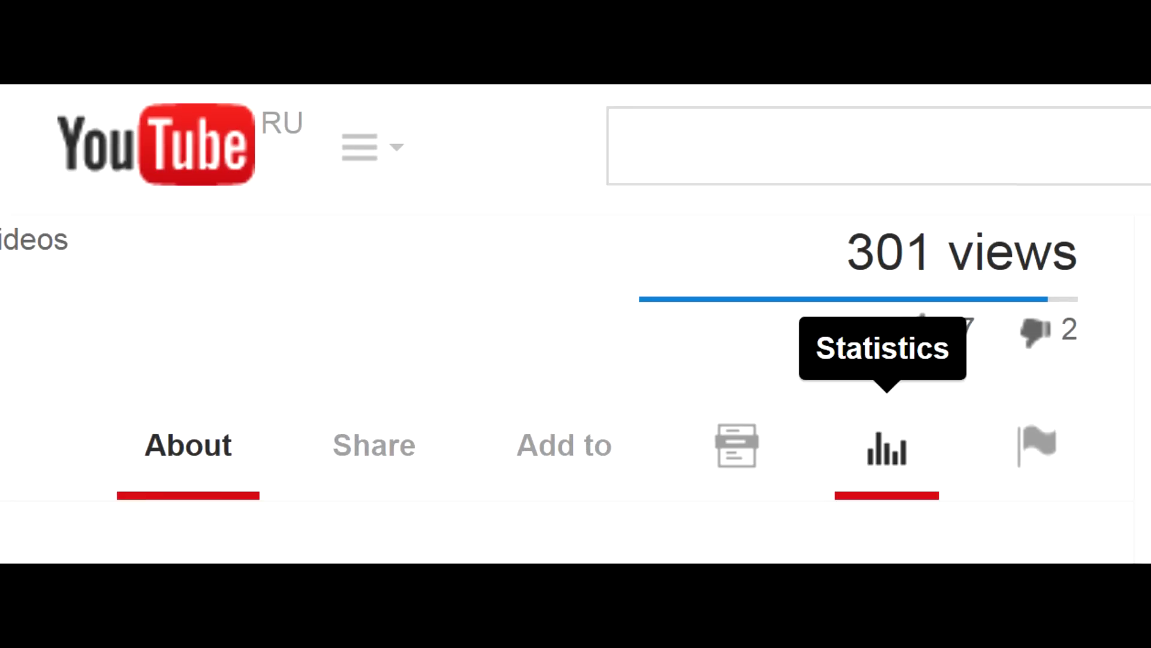
Show the video's statistics panel: 117 views and 67 minutes watched through May 16, 2014.
left_click(884, 450)
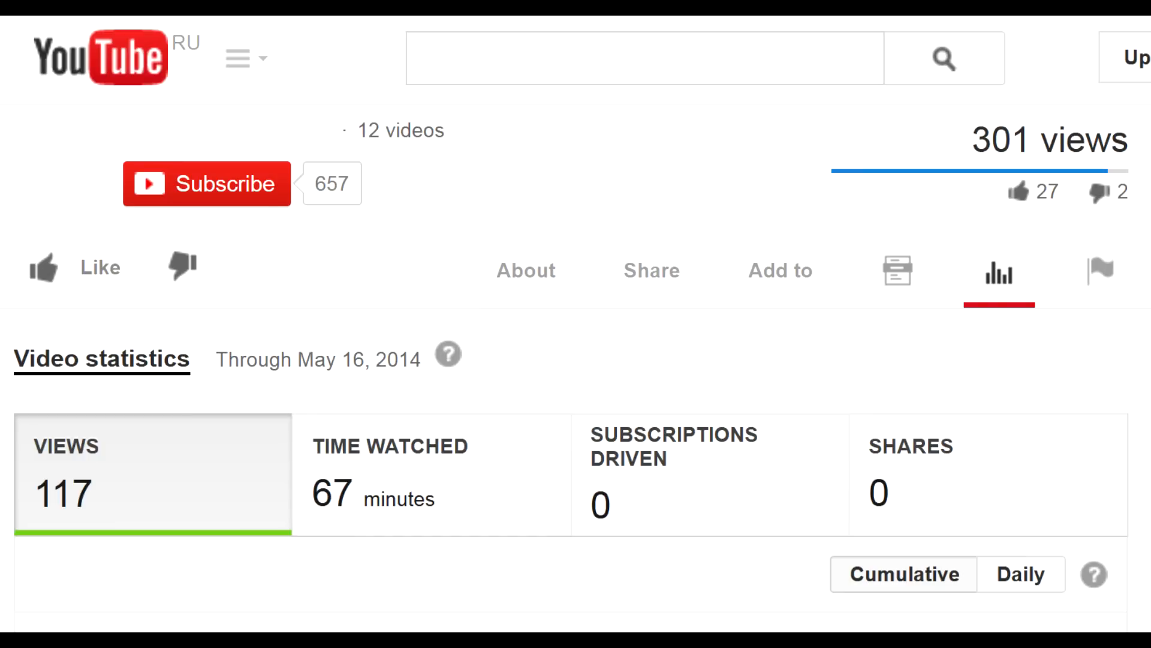